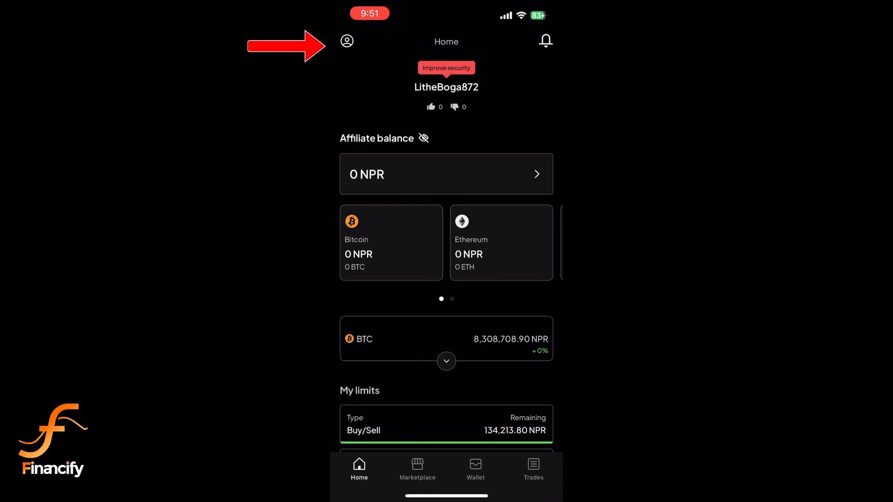
# Go from the Home dashboard to the Account settings page via the profile icon.
pyautogui.click(346, 41)
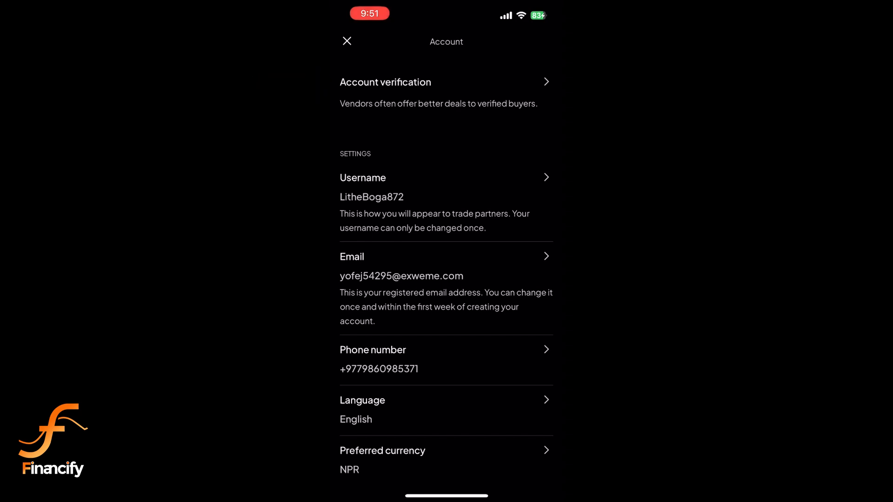
# Enter Account verification and begin the ID verification step (form 1 of 2).
pyautogui.click(445, 82)
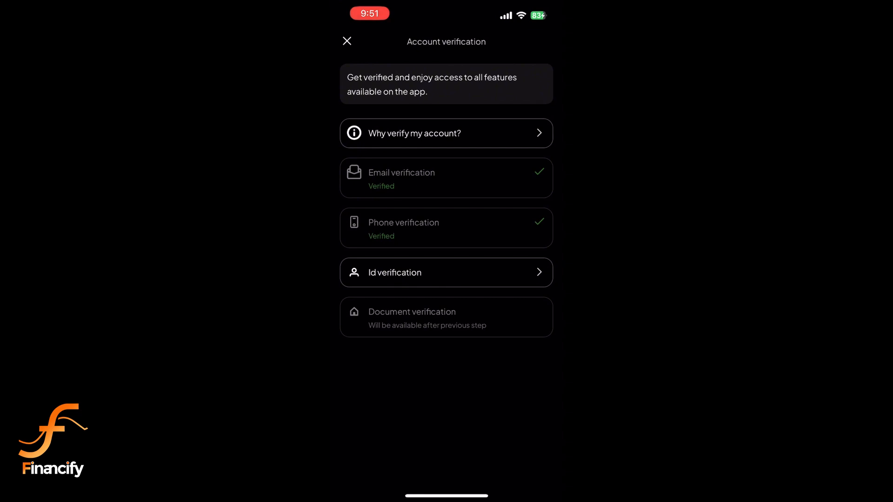
pyautogui.click(446, 273)
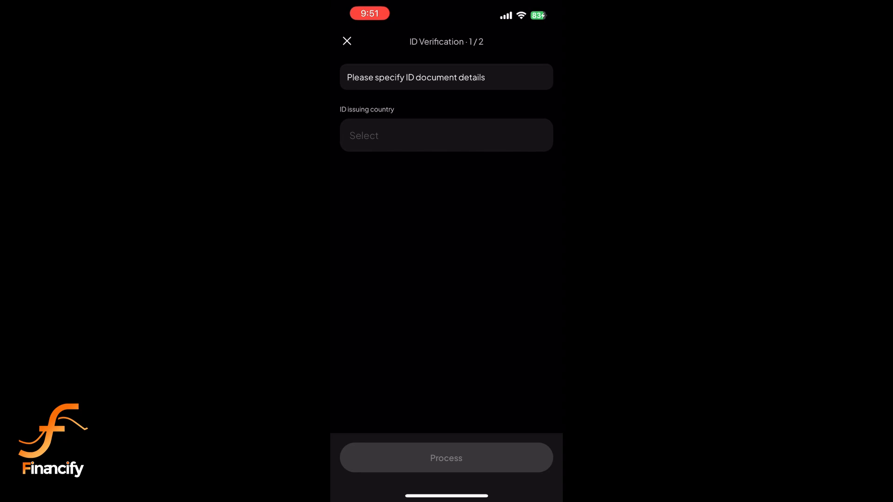
# Set Algeria as the ID issuing country from the country list.
pyautogui.click(446, 135)
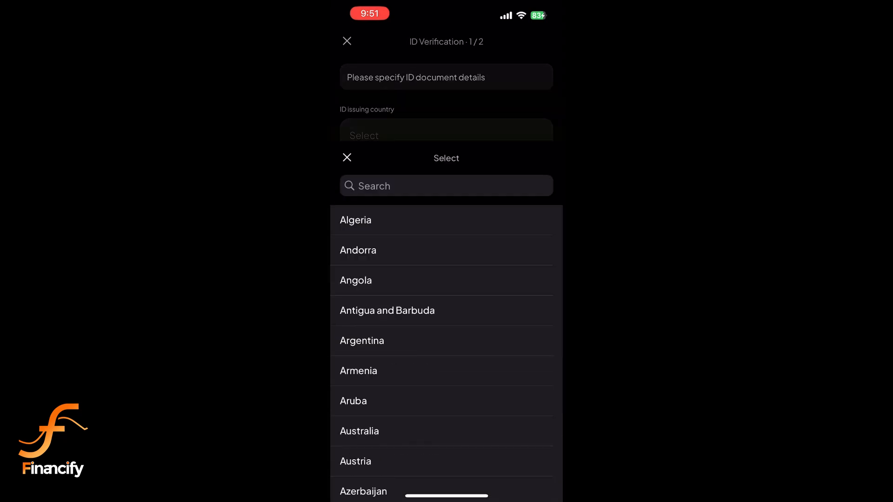
pyautogui.click(355, 220)
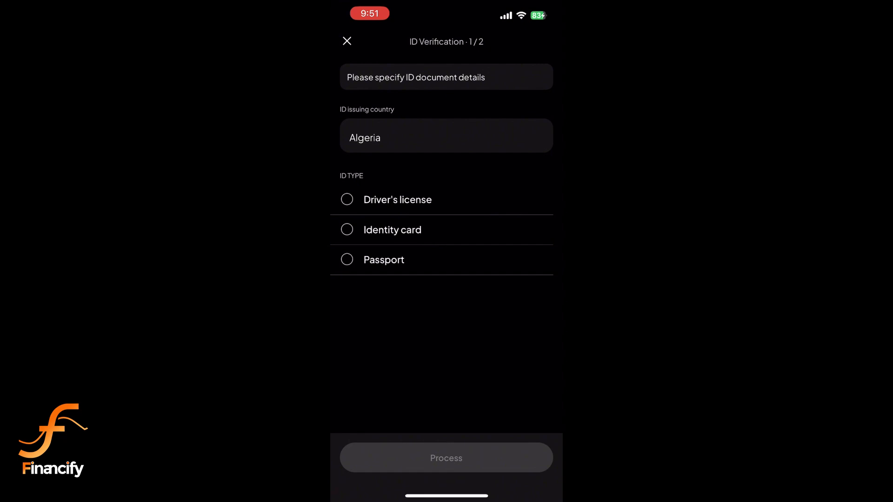
# Select Identity card as the ID type, revealing the address verification fields.
pyautogui.click(347, 230)
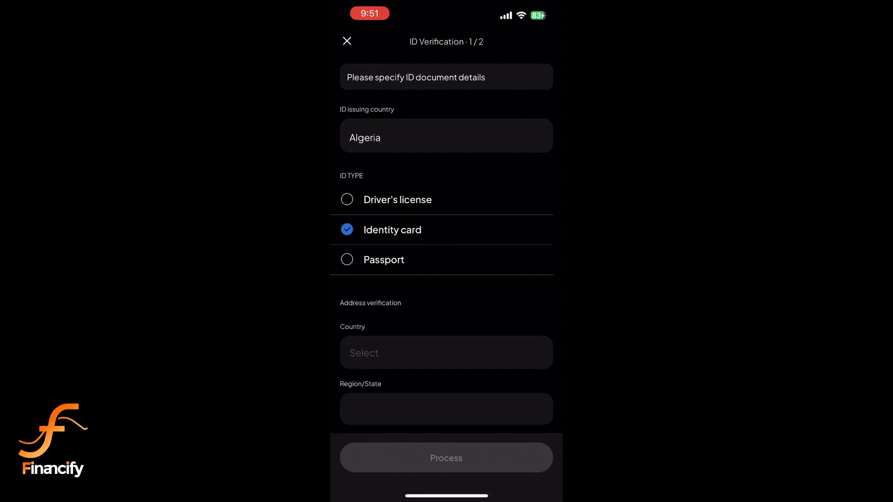